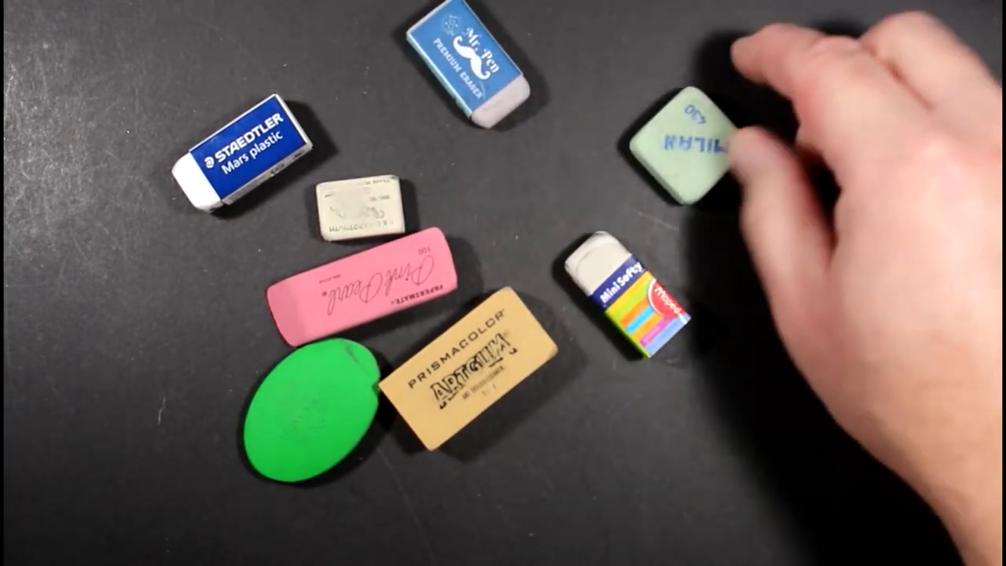
{"action": "left_click_drag", "start_coordinate": [683, 150], "coordinate": [502, 212]}
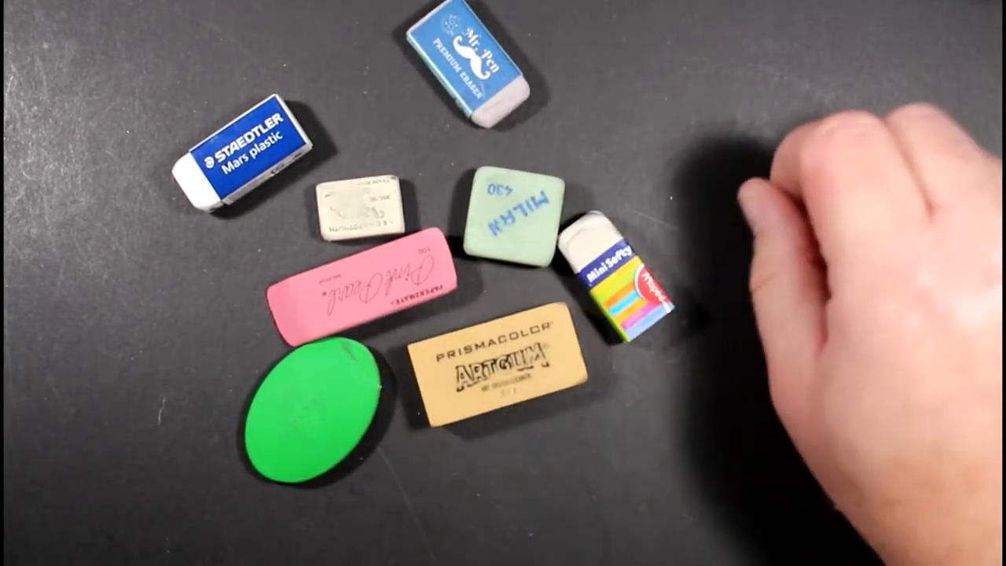